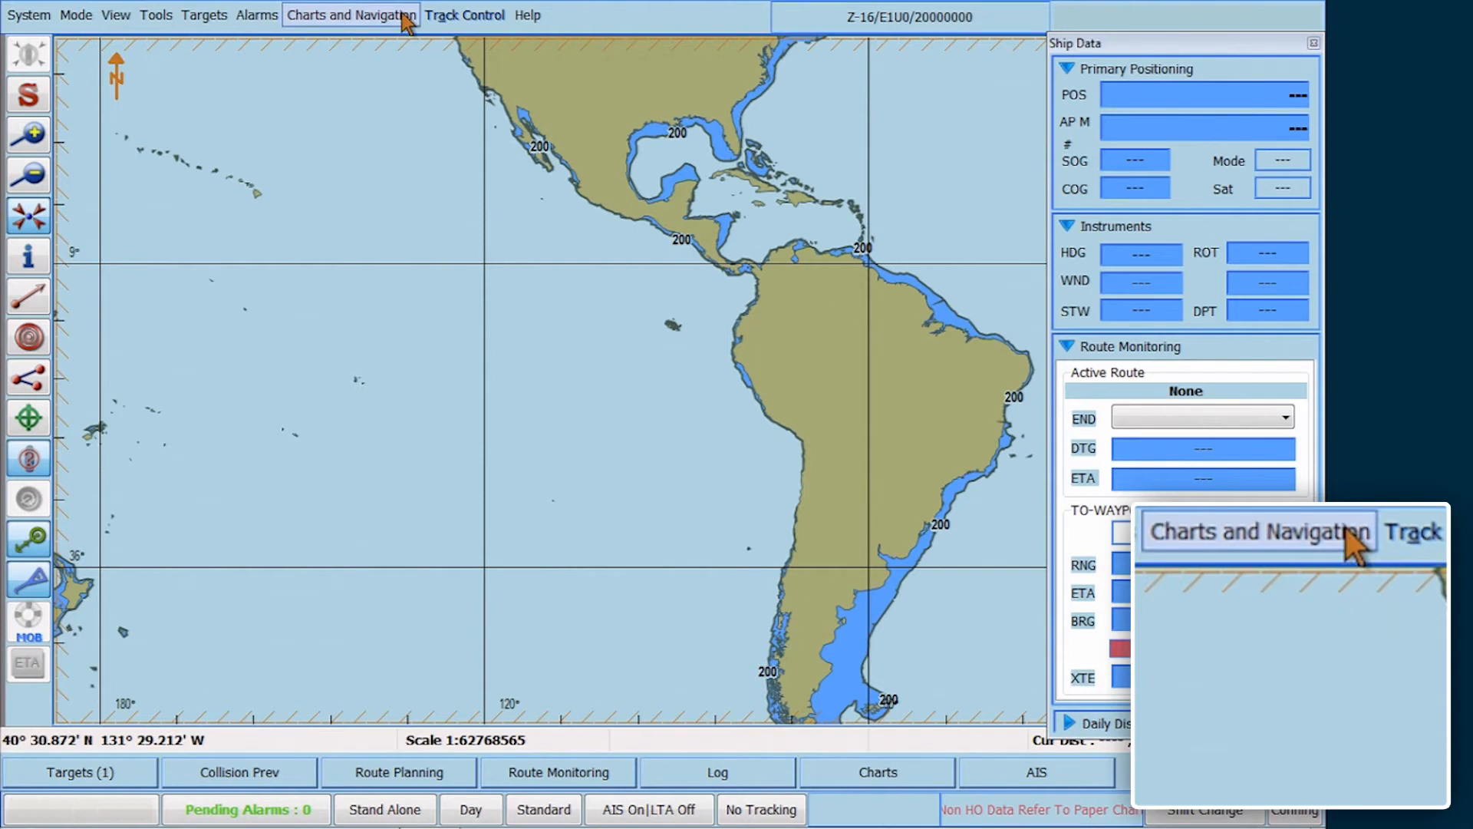
- Open the S-63 Manager (AVCS/Primar) from the Charts and Navigation menu
left_click(356, 14)
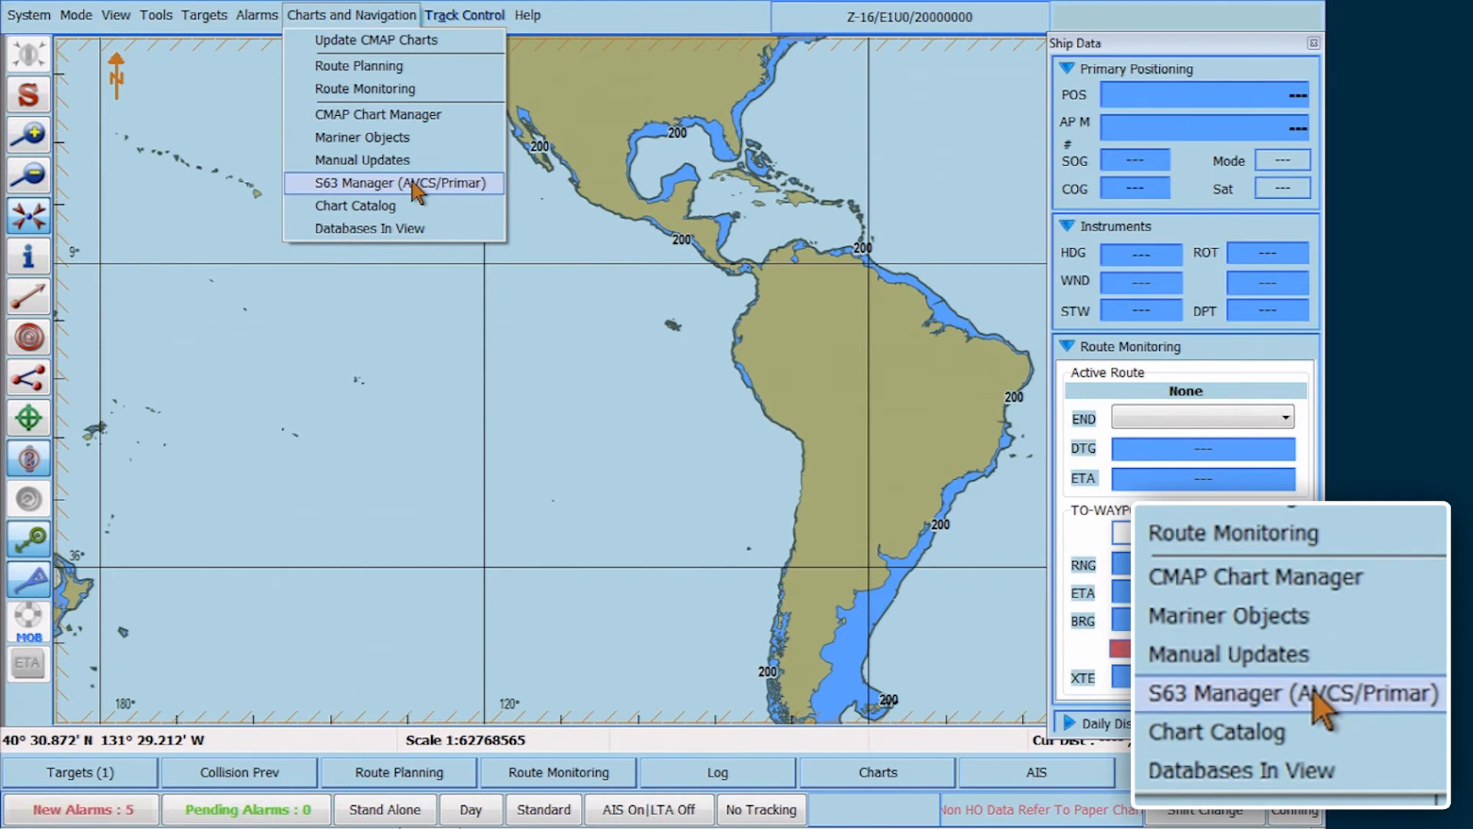
left_click(396, 184)
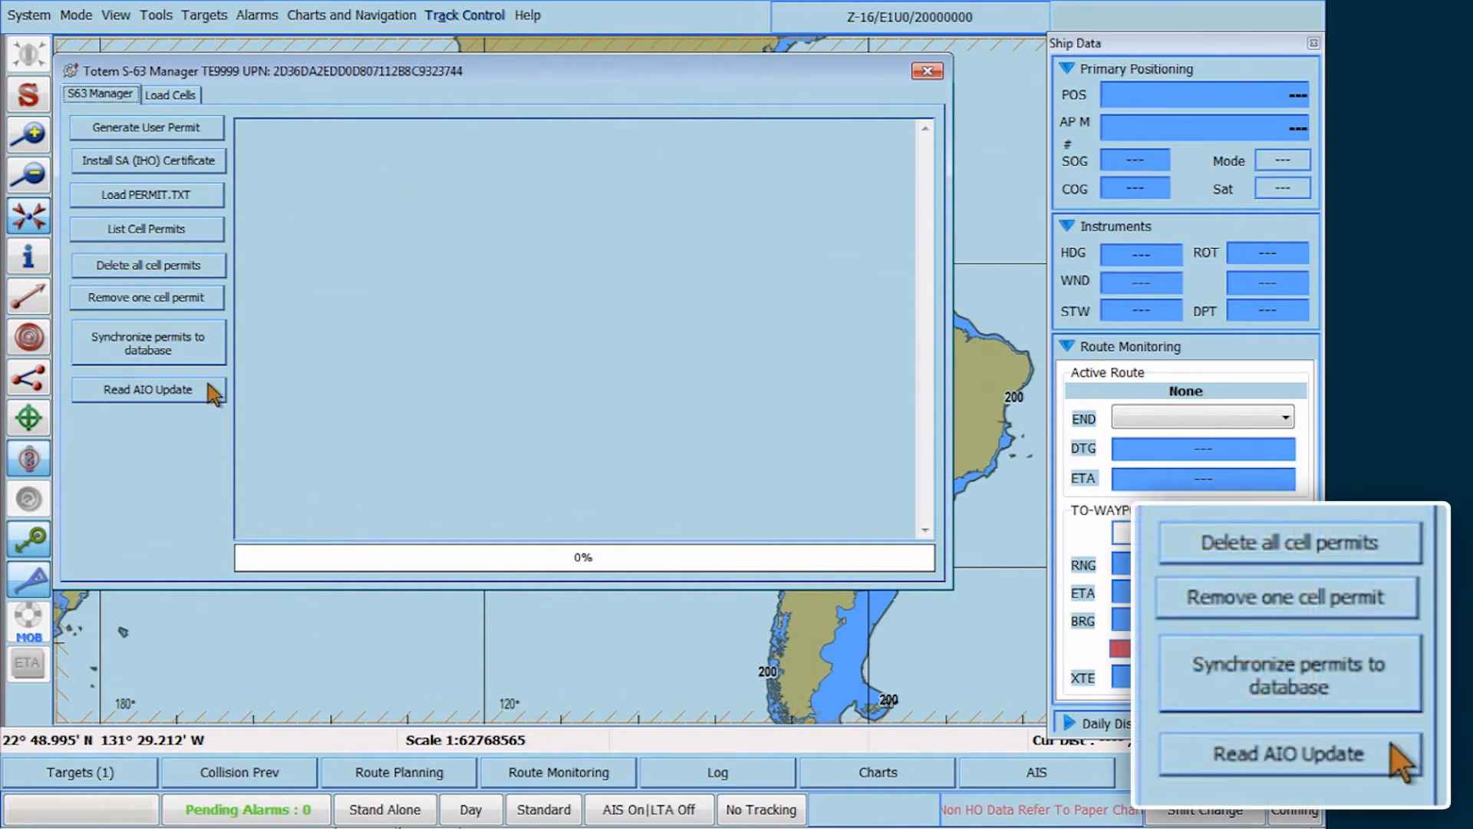
mouse_move(207, 402)
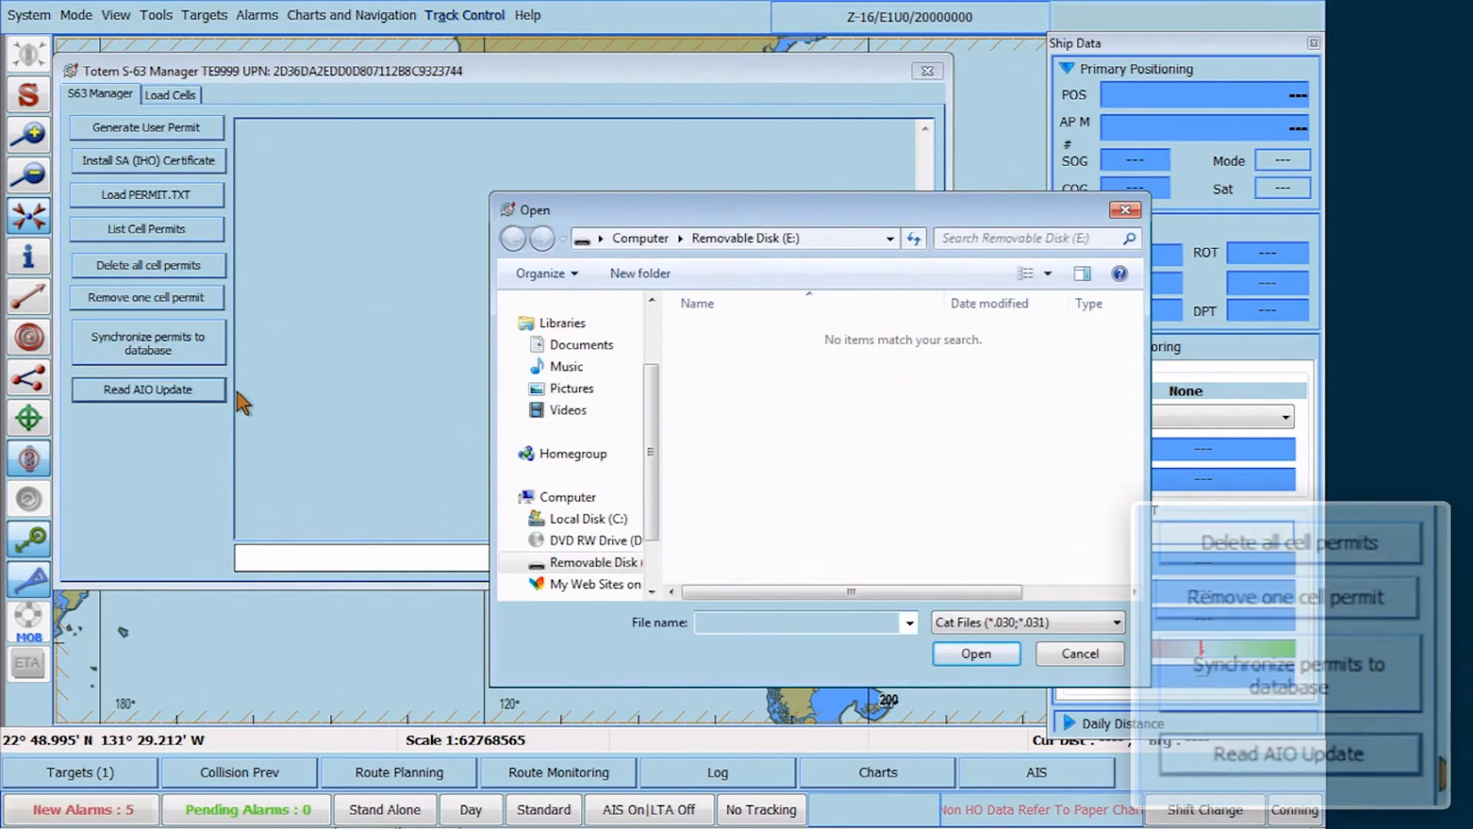
- Load CATALOG.031 from the DVD's ENC_ROOT folder to start the AIO update installation
left_click(589, 540)
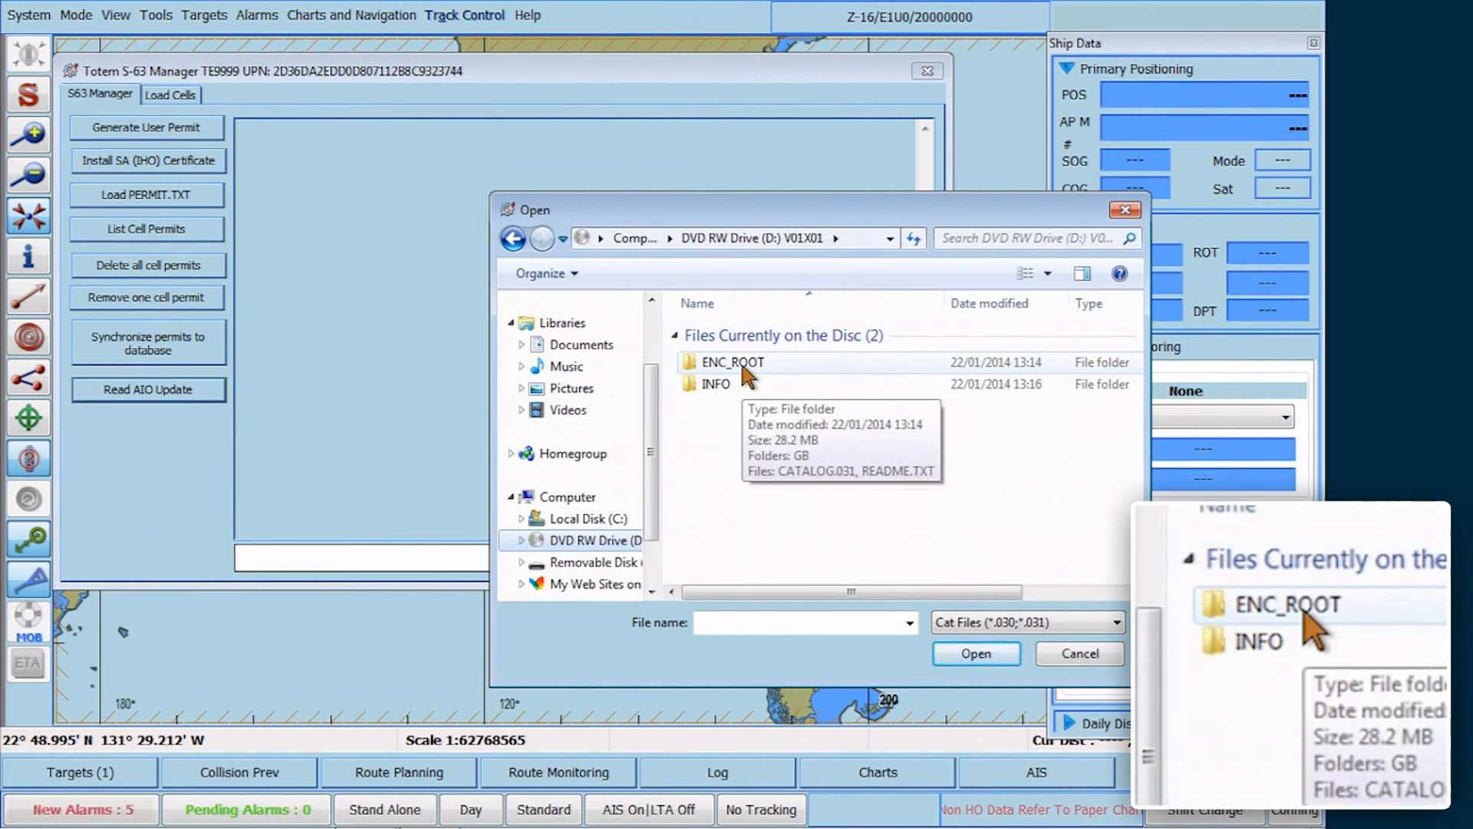
double_click(732, 362)
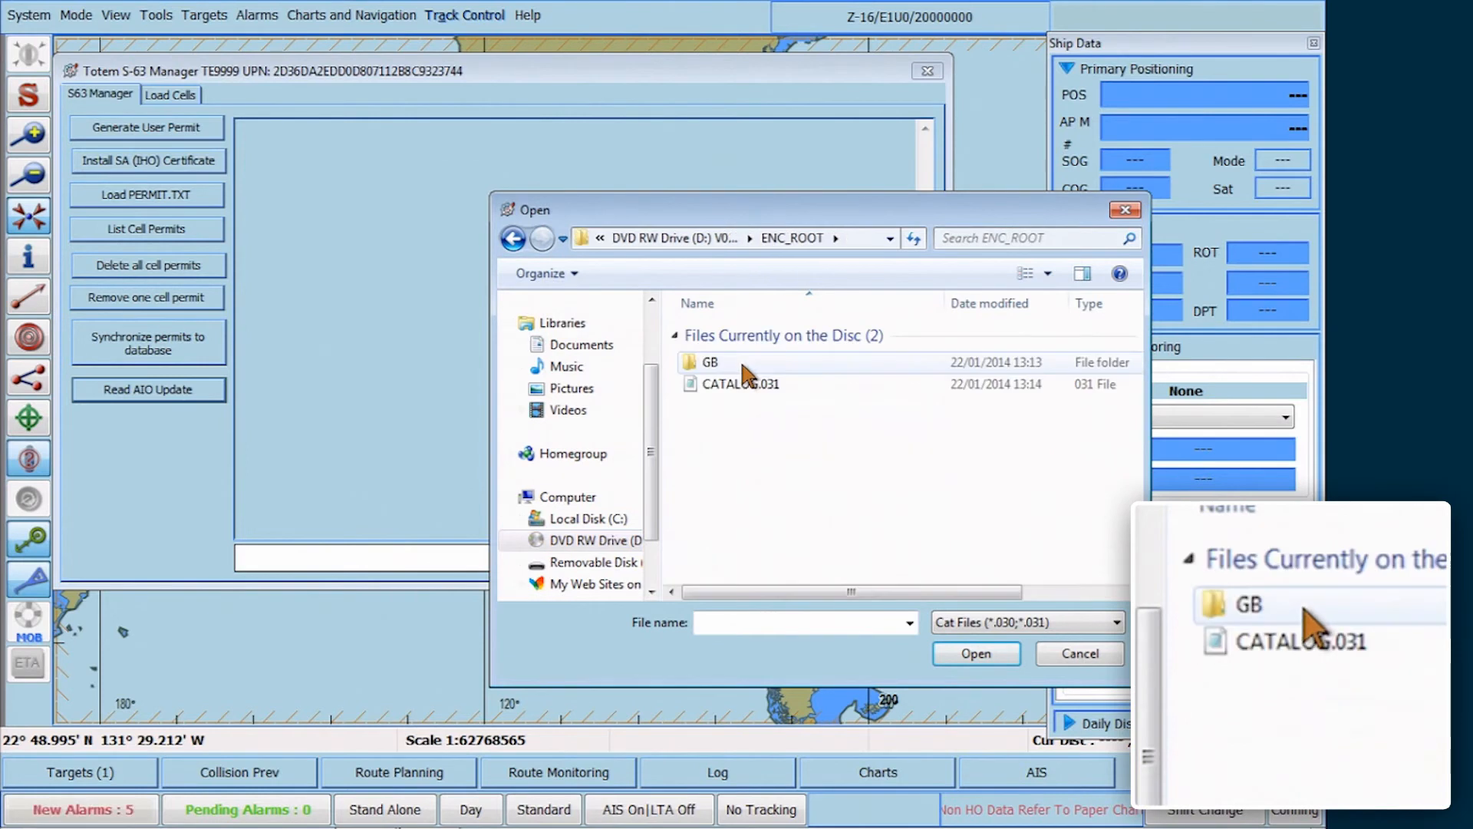
left_click(740, 384)
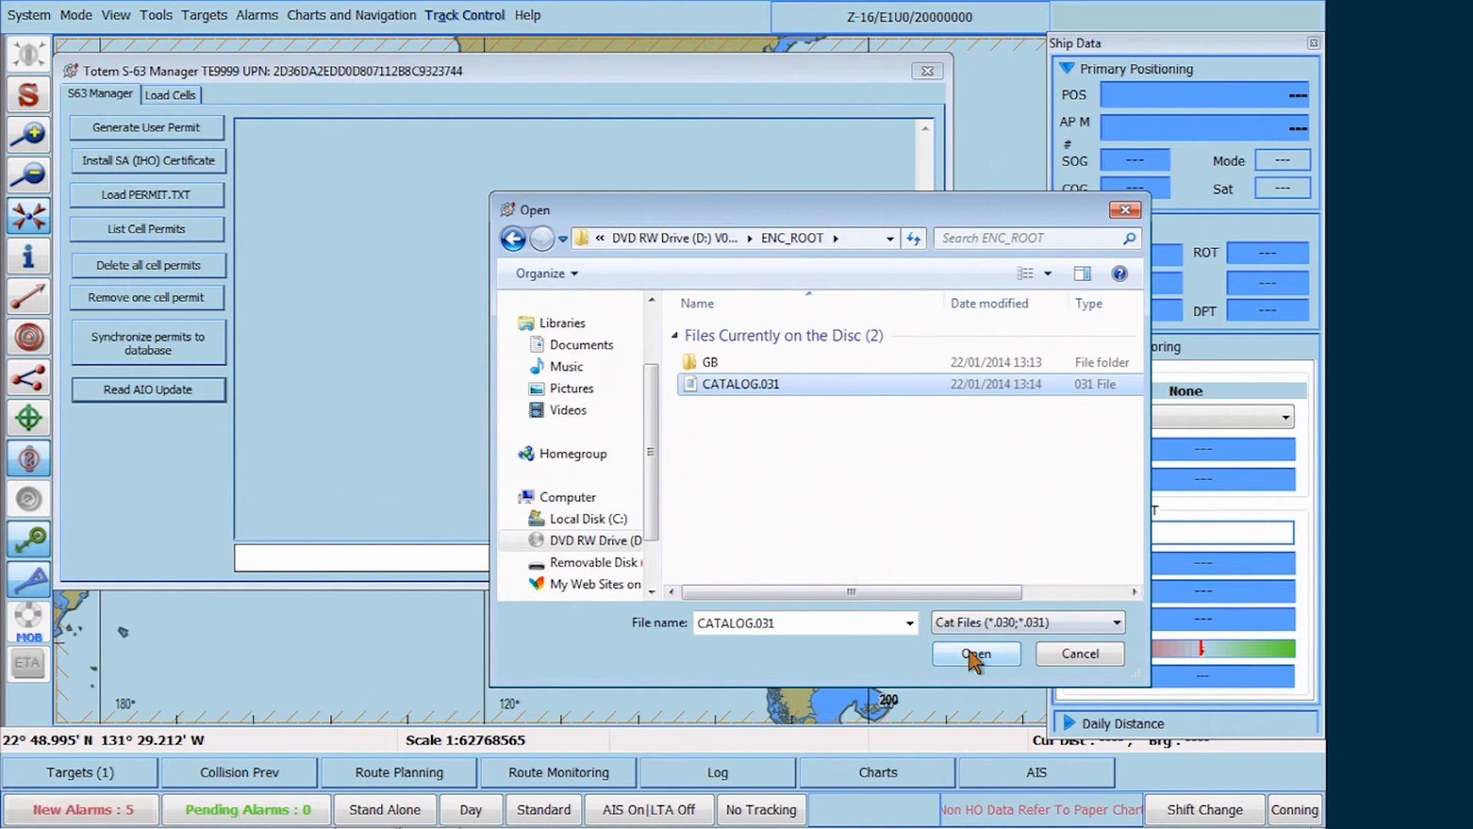
left_click(976, 653)
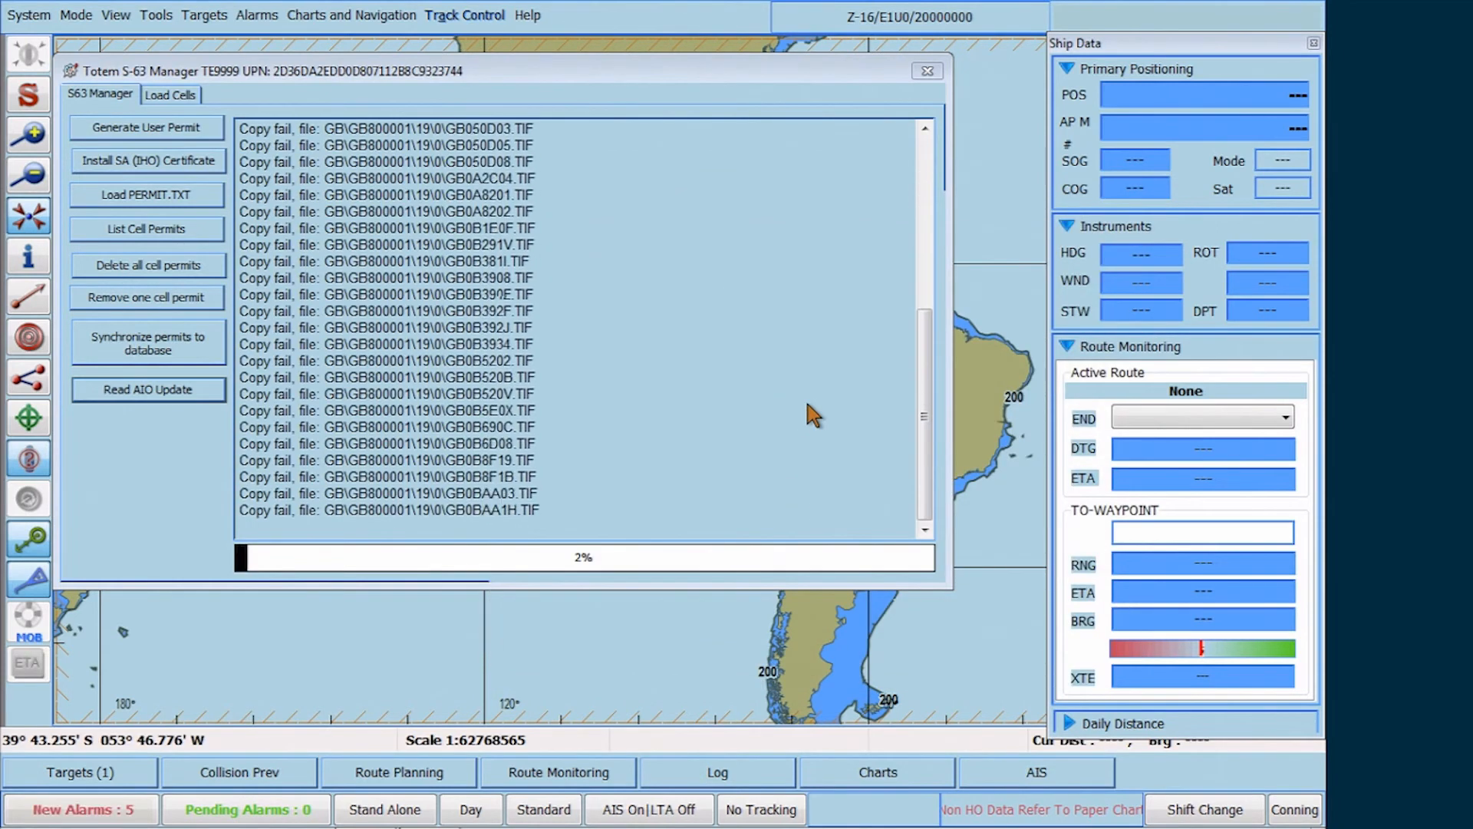